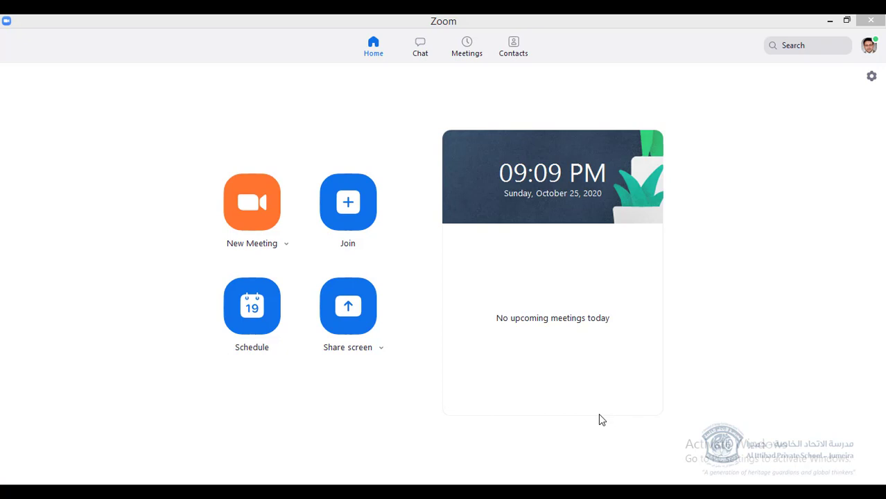
mouse_move(69, 211)
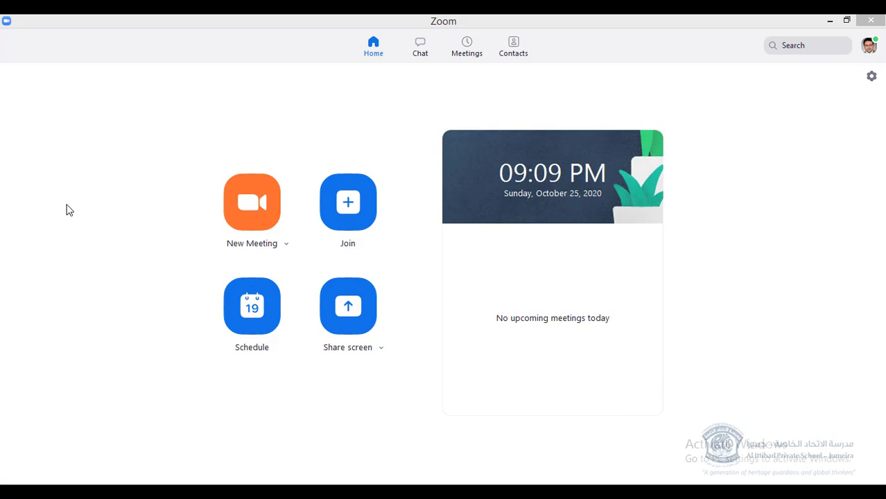
mouse_move(621, 380)
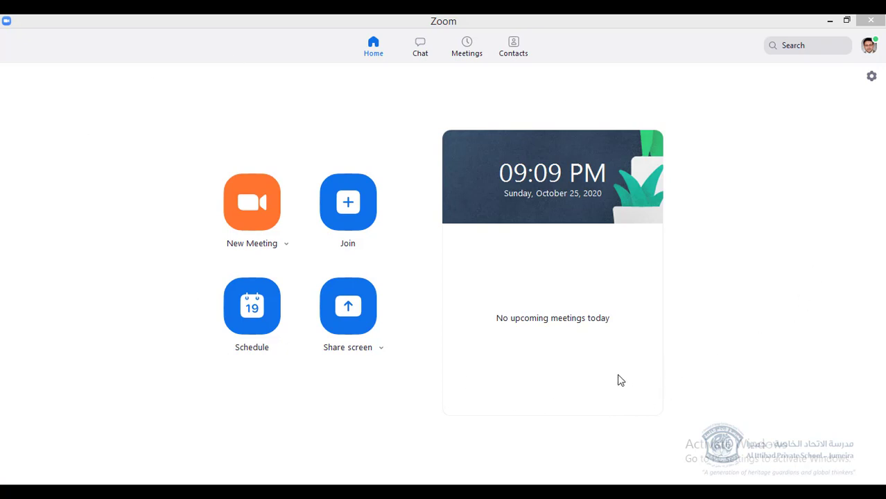
mouse_move(162, 97)
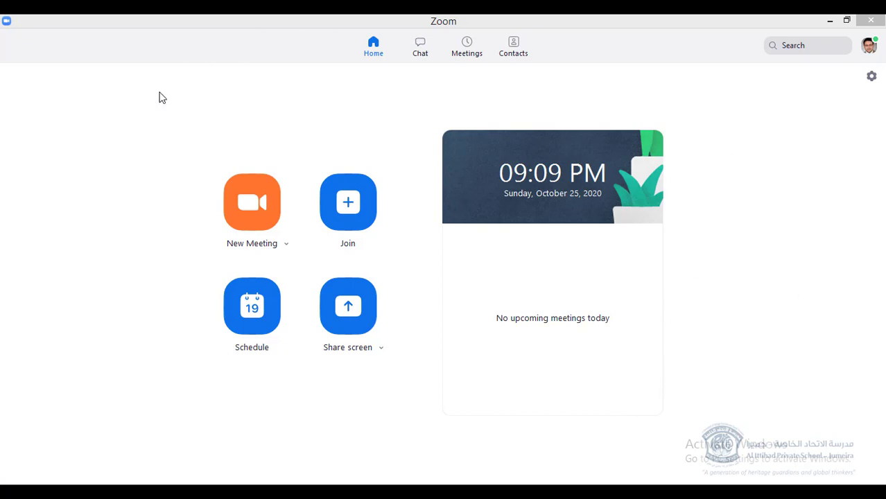
mouse_move(840, 189)
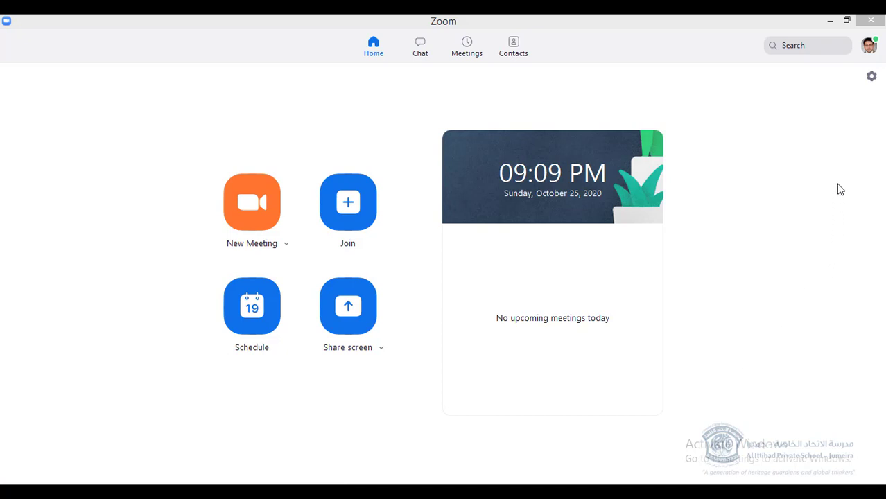
mouse_move(869, 44)
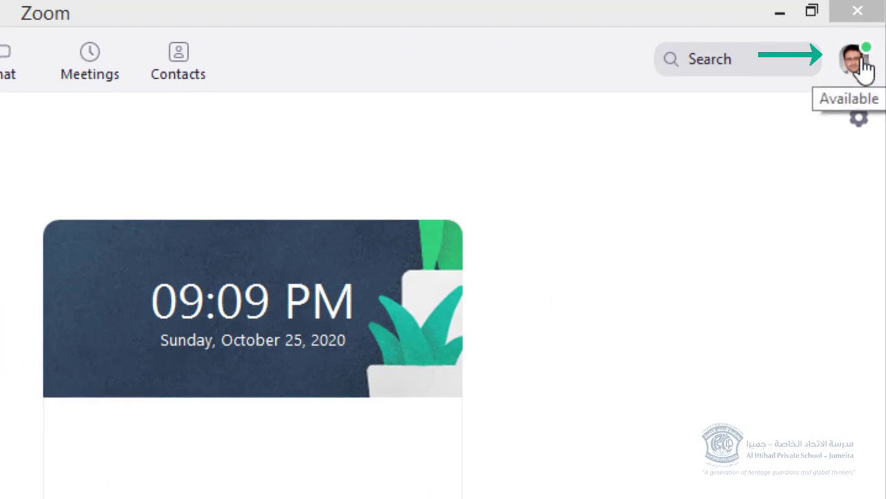
Step: Go to My Profile on the Zoom web portal from the account menu
left_click(854, 58)
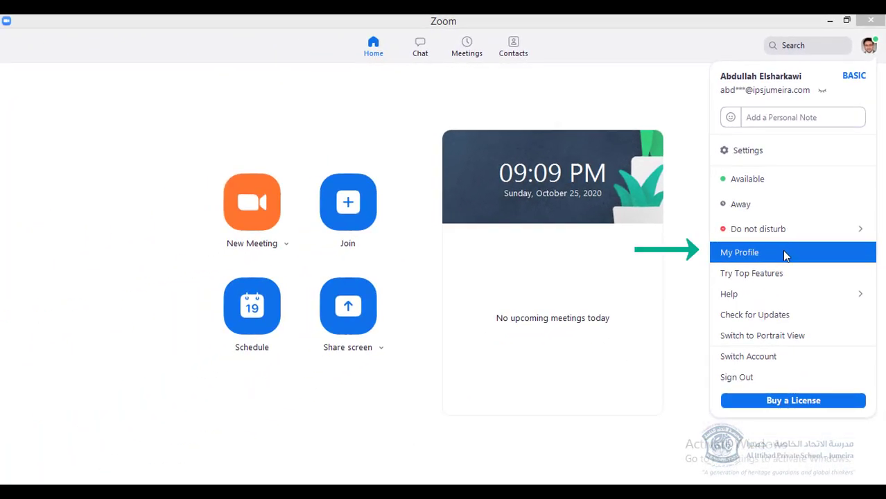
left_click(740, 252)
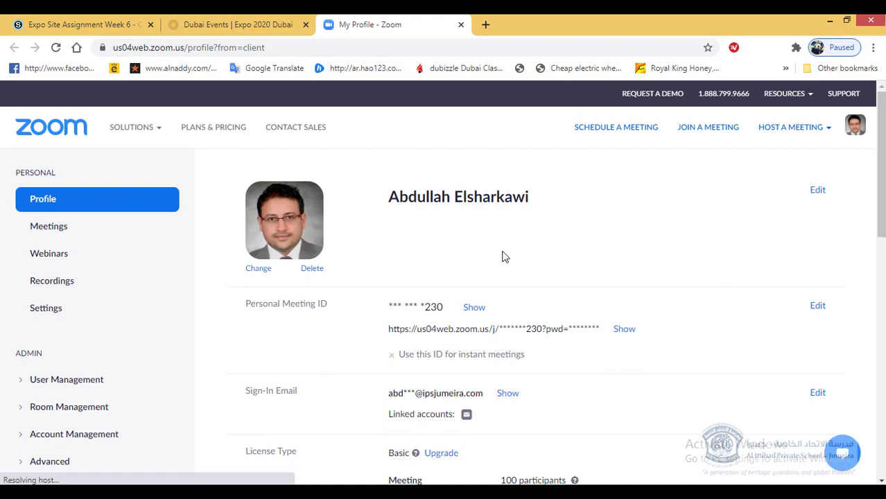
mouse_move(354, 260)
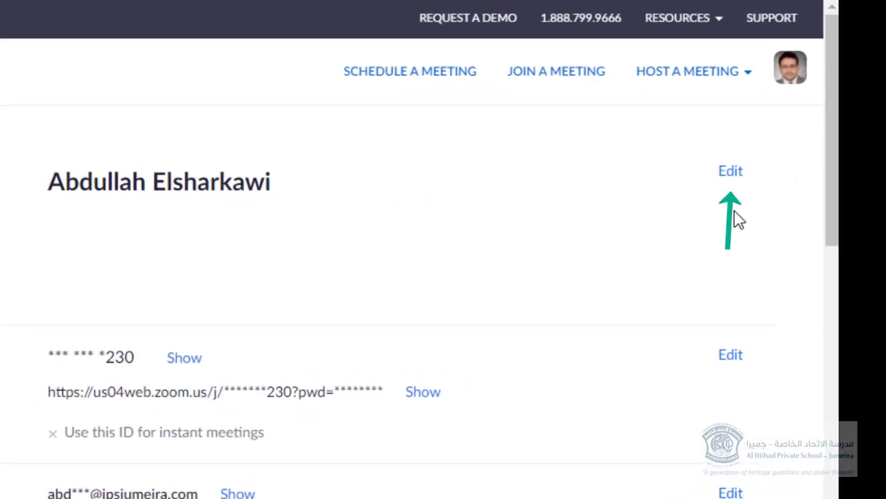
left_click(729, 171)
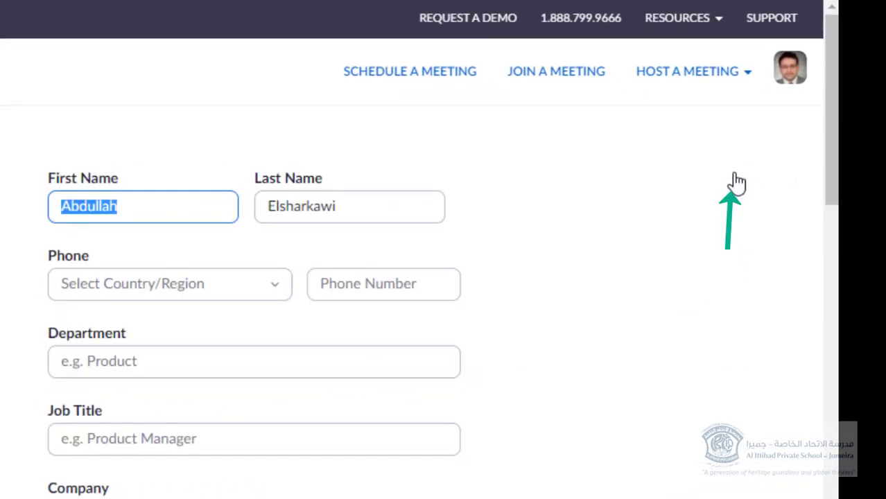
mouse_move(104, 230)
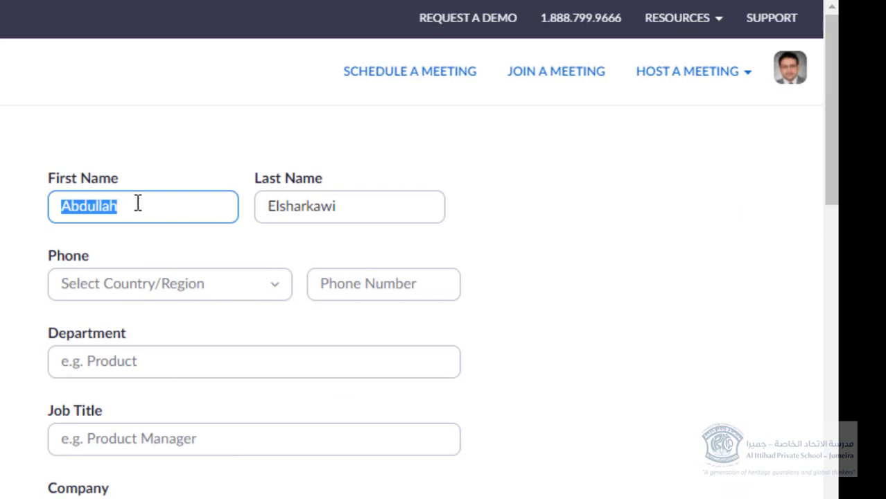
left_click(143, 205)
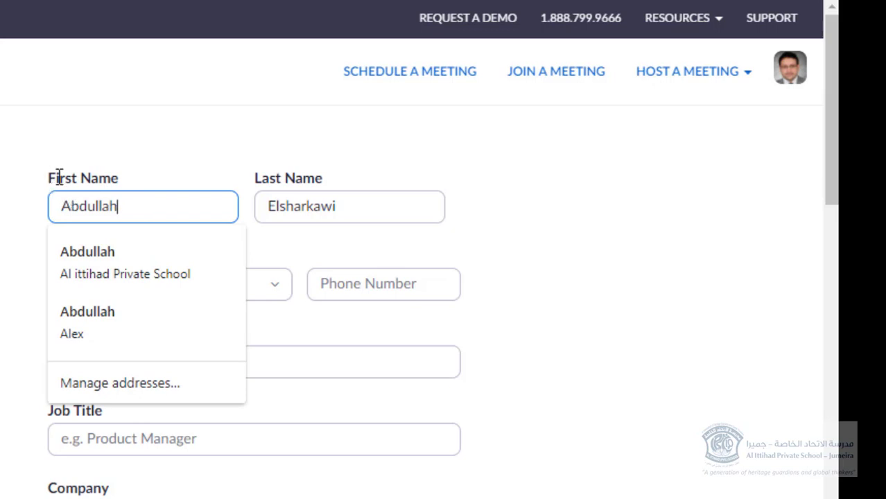
mouse_move(135, 211)
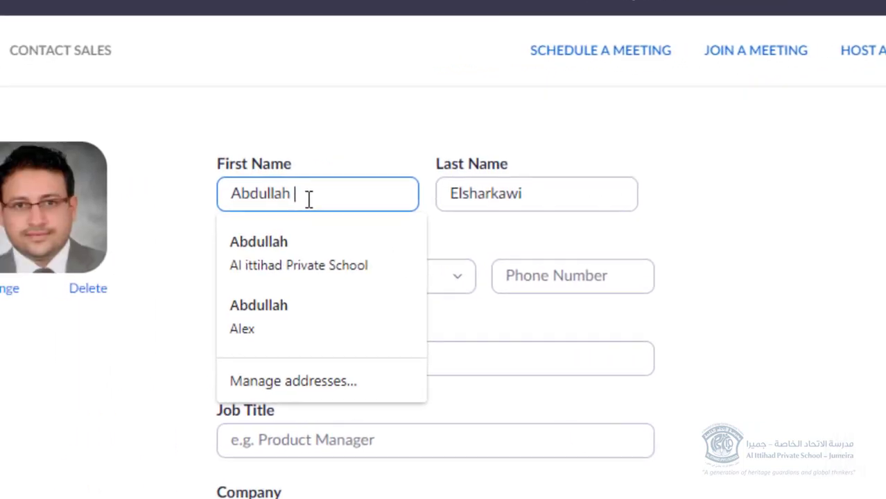
type("Mohamed")
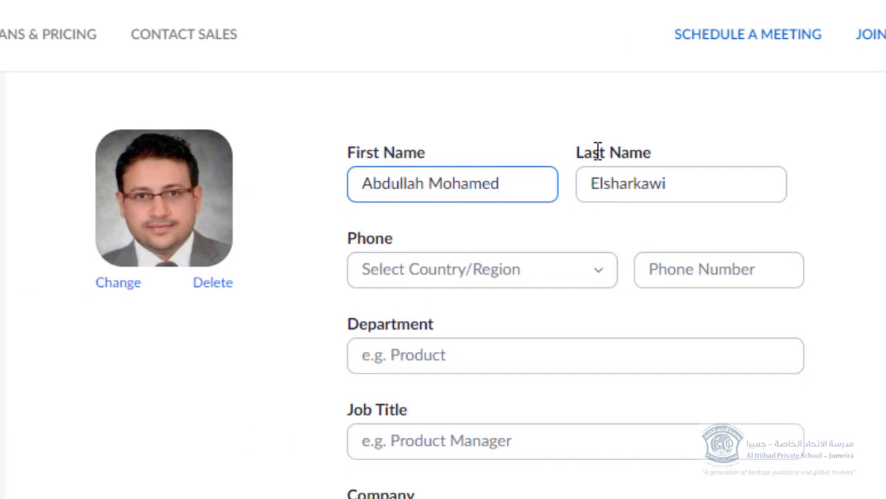
left_click(679, 183)
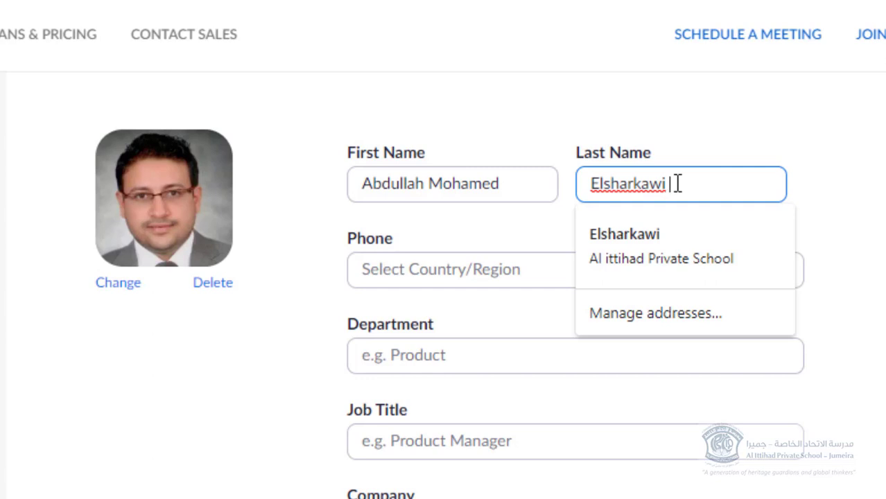
type("154")
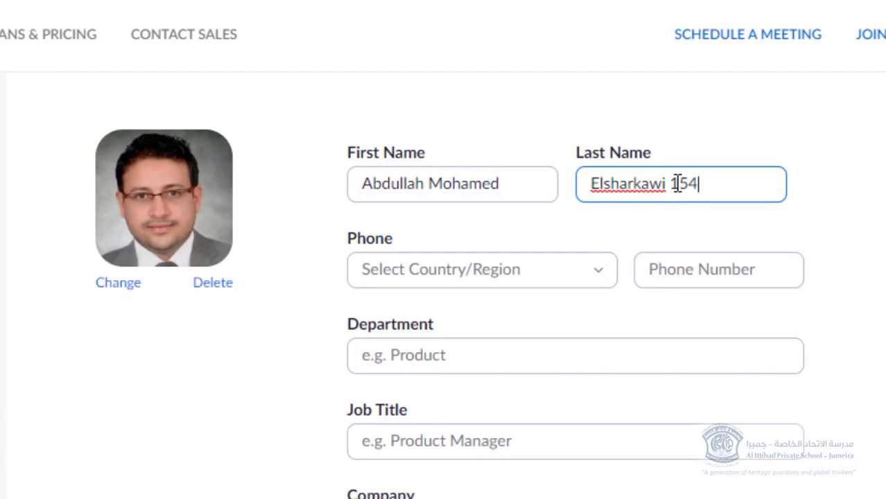
type("71")
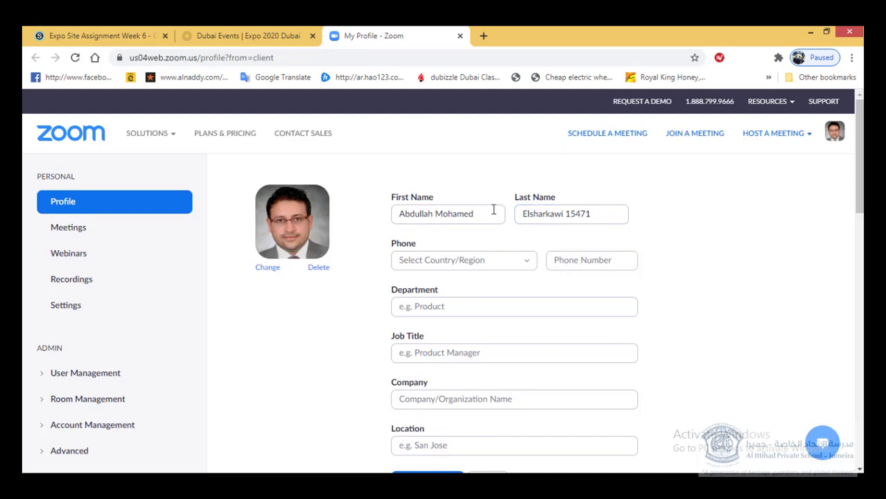
scroll("down", 3)
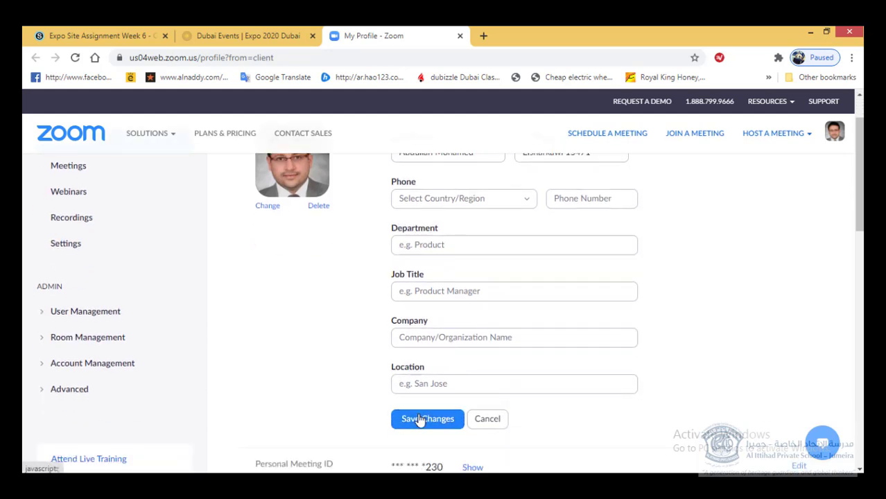
scroll("up", 3)
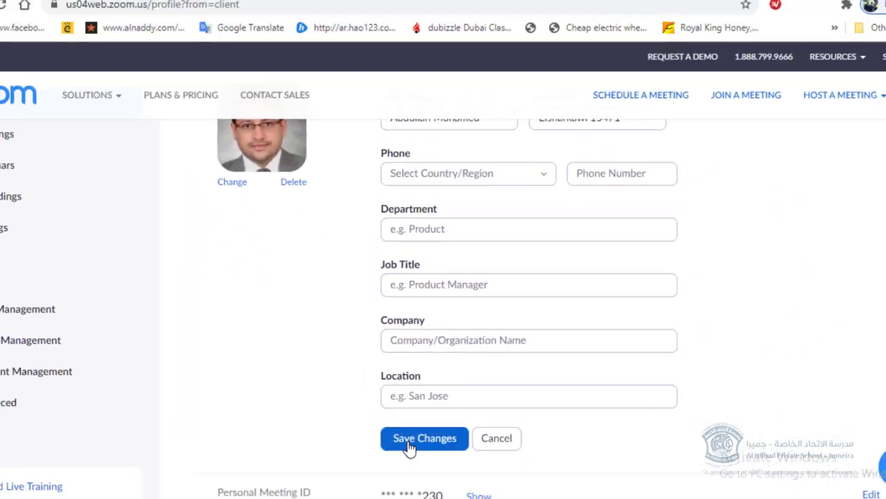
left_click(424, 438)
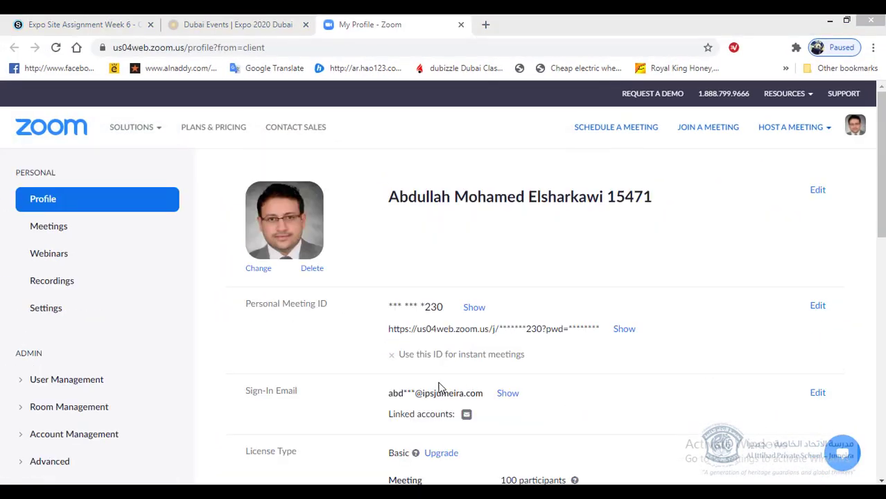
mouse_move(417, 264)
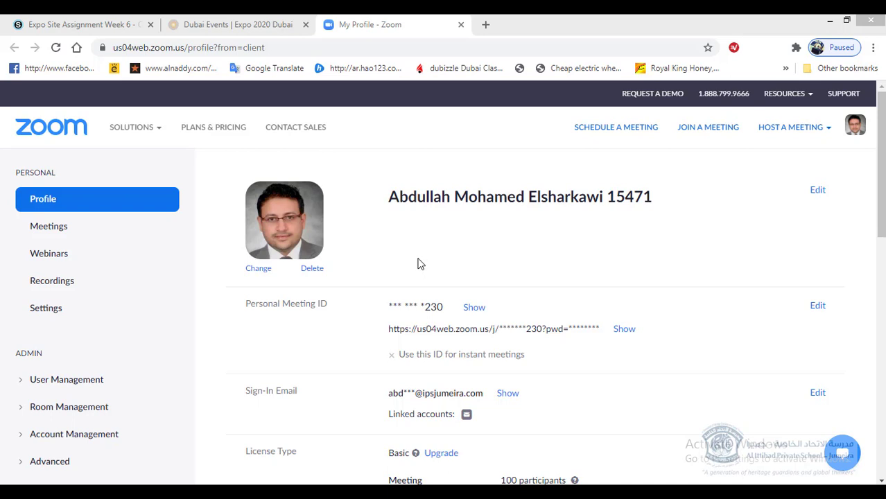
mouse_move(405, 215)
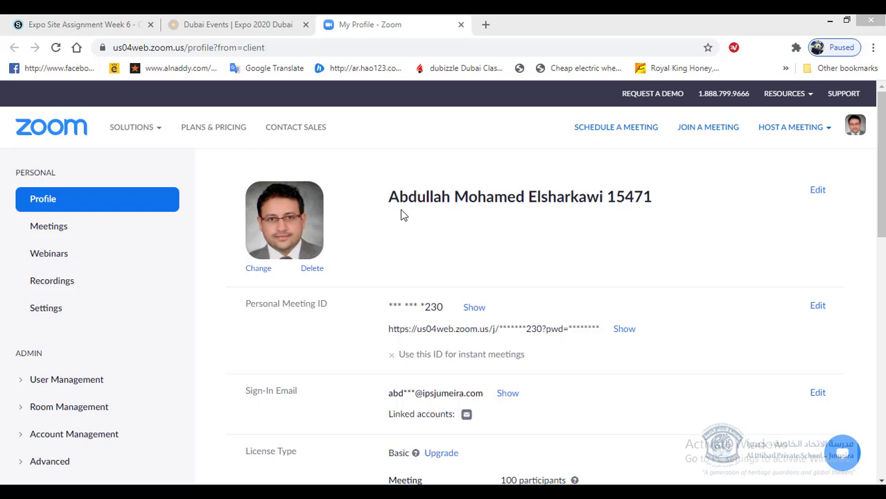
mouse_move(486, 305)
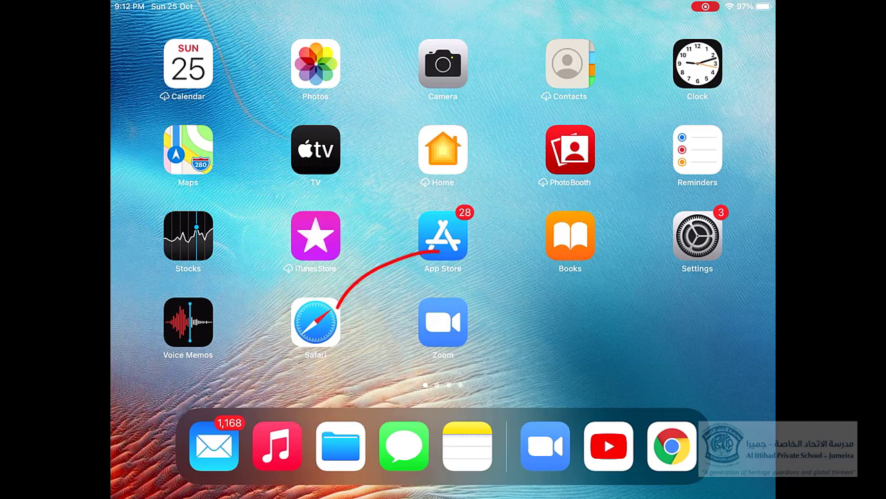
left_click(443, 322)
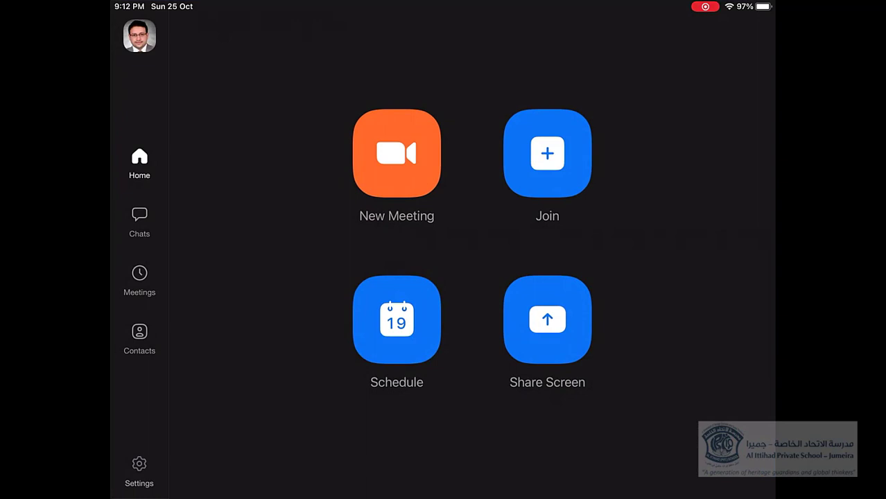
left_click(139, 465)
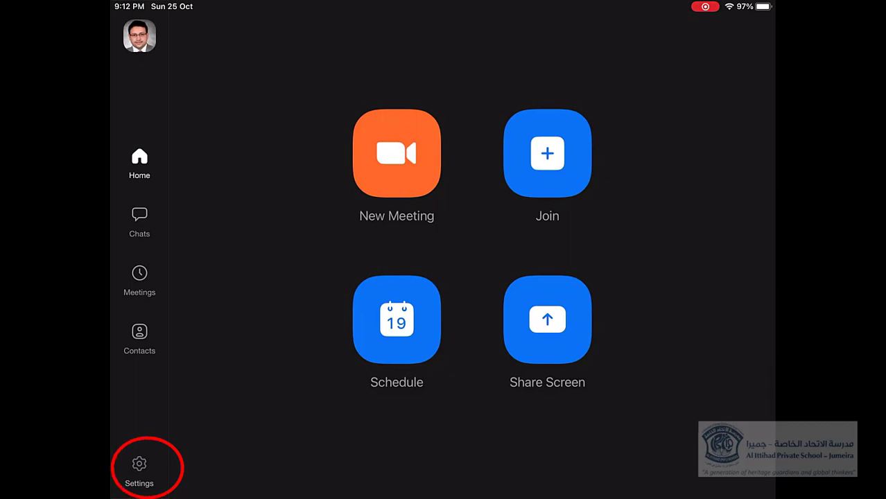
left_click(138, 468)
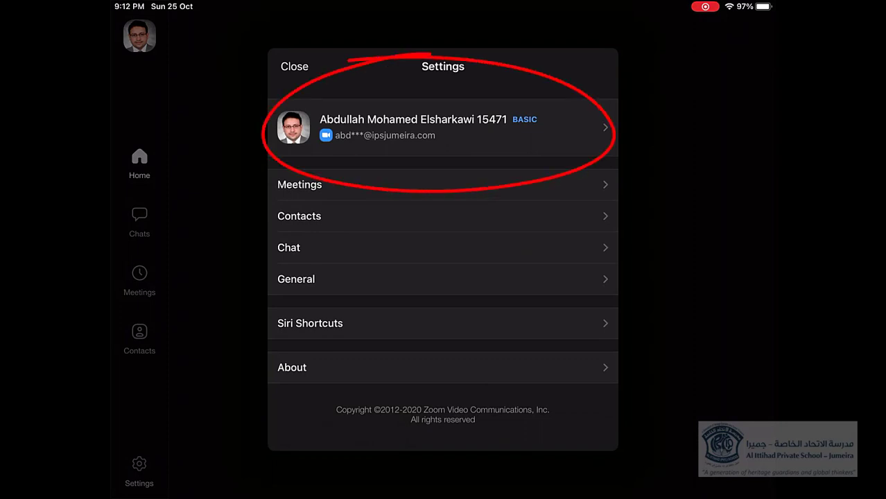
left_click(442, 128)
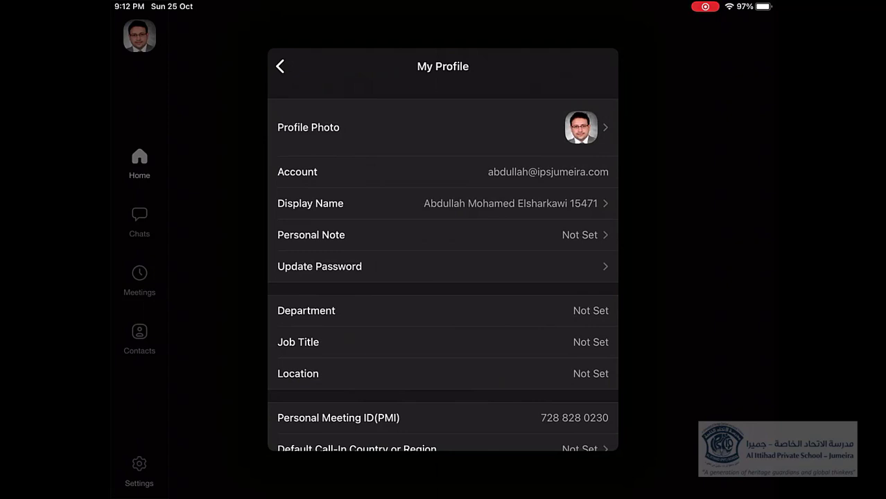
scroll("up", 3)
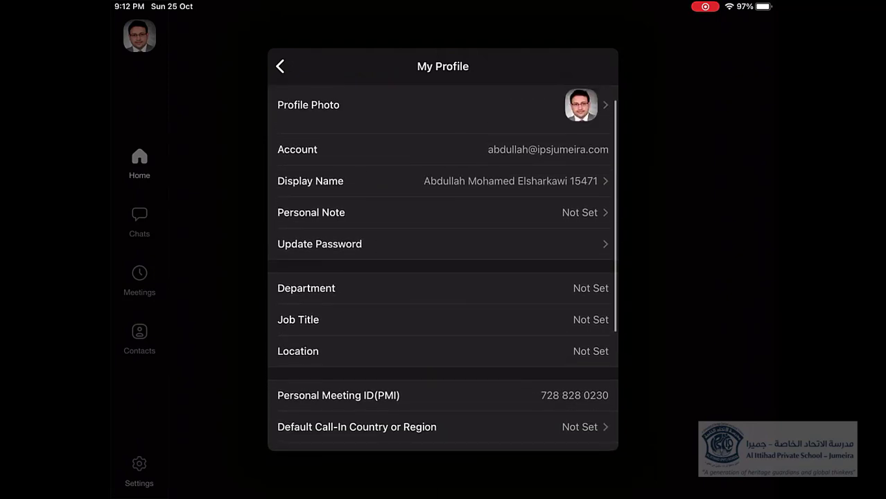
scroll("down", 3)
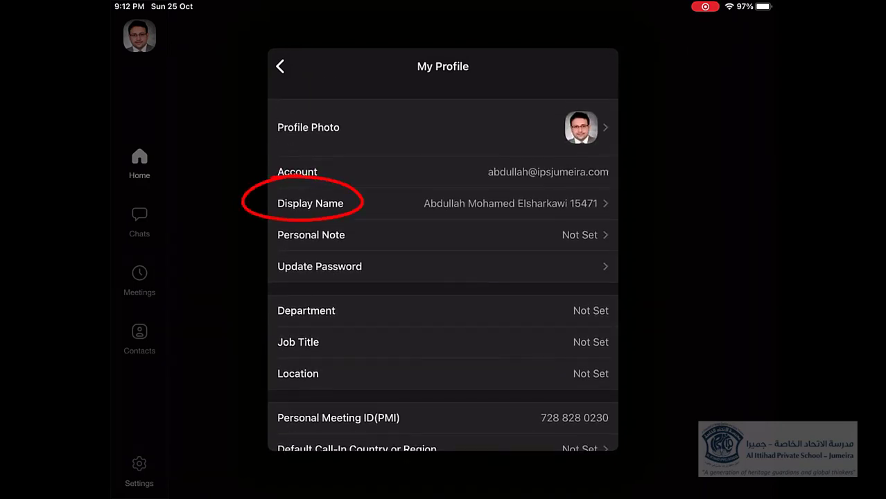
left_click(310, 203)
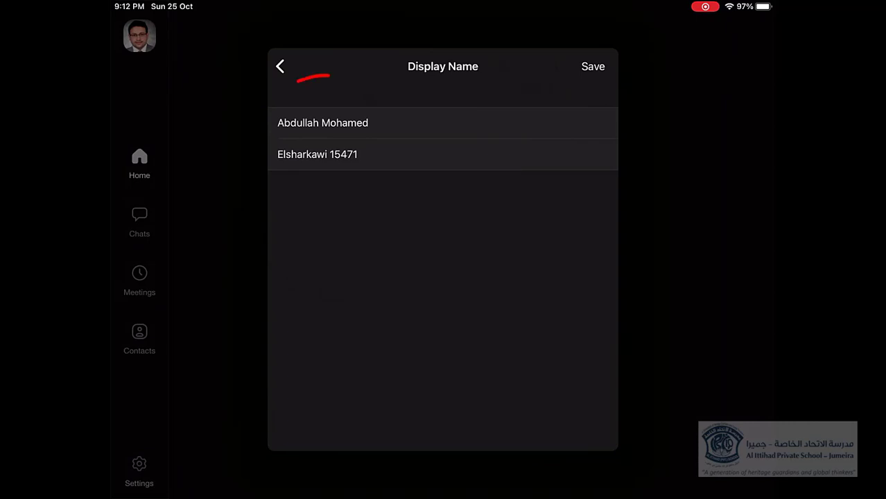
left_click(321, 122)
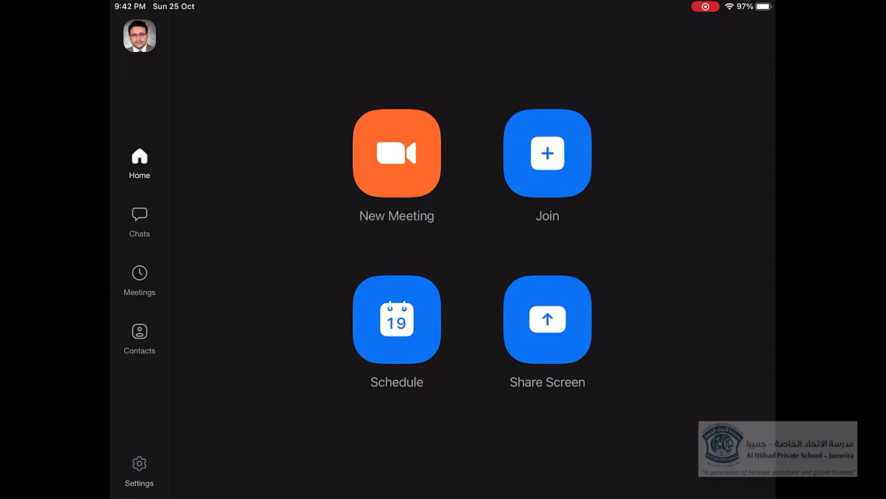
Step: Reopen My Profile from Settings to confirm the display name, then back to the settings list
left_click(138, 471)
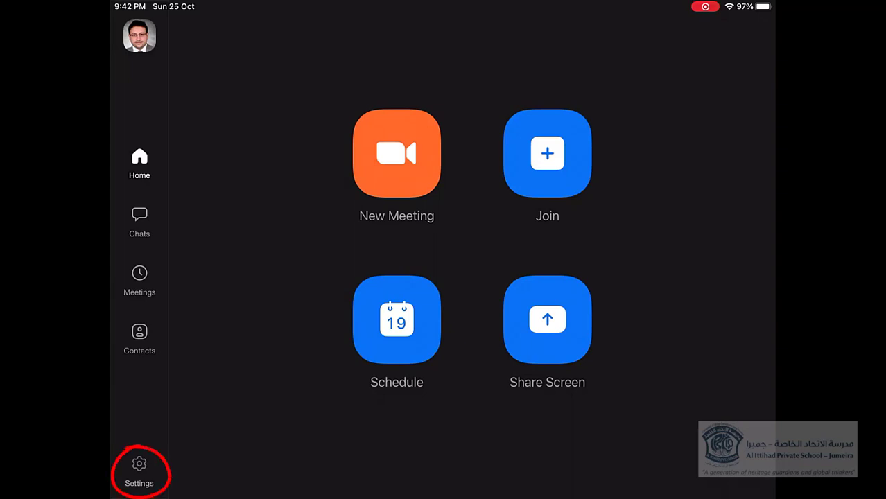
left_click(139, 472)
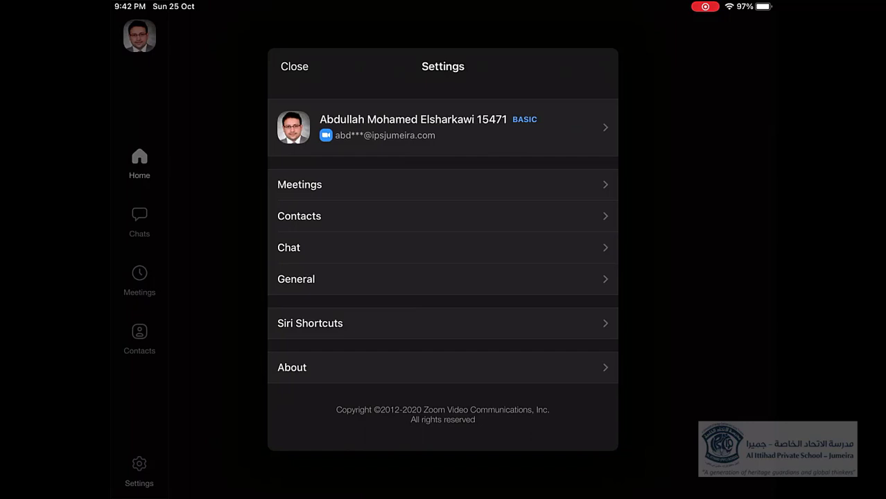
left_click(442, 128)
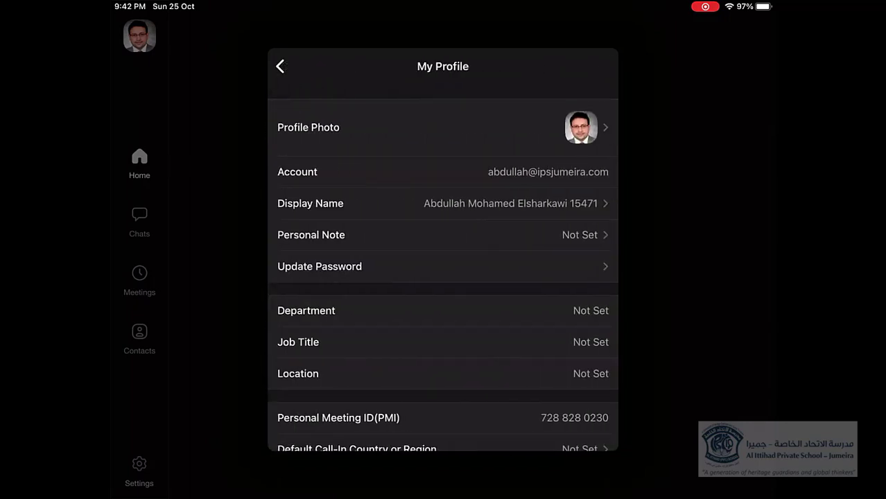
left_click(280, 67)
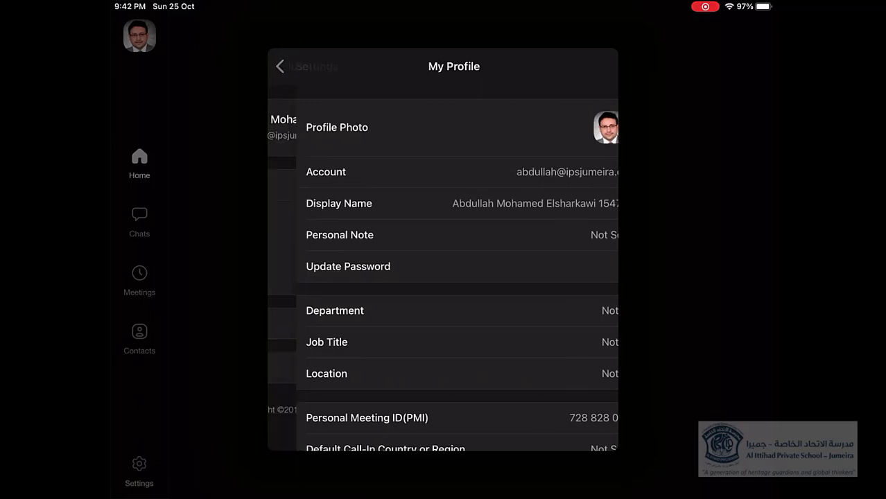